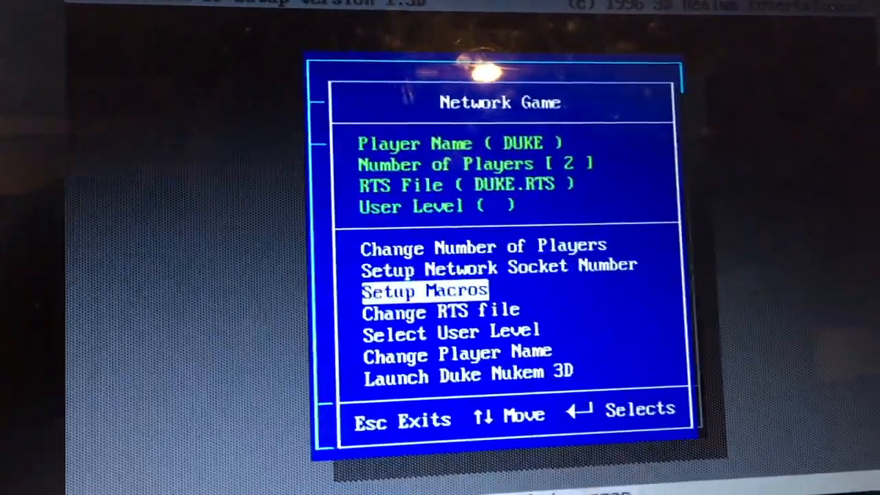
Exit the Network Game options (player DUKE, 2 players, DUKE.RTS) back to the Main Menu.
key("Escape")
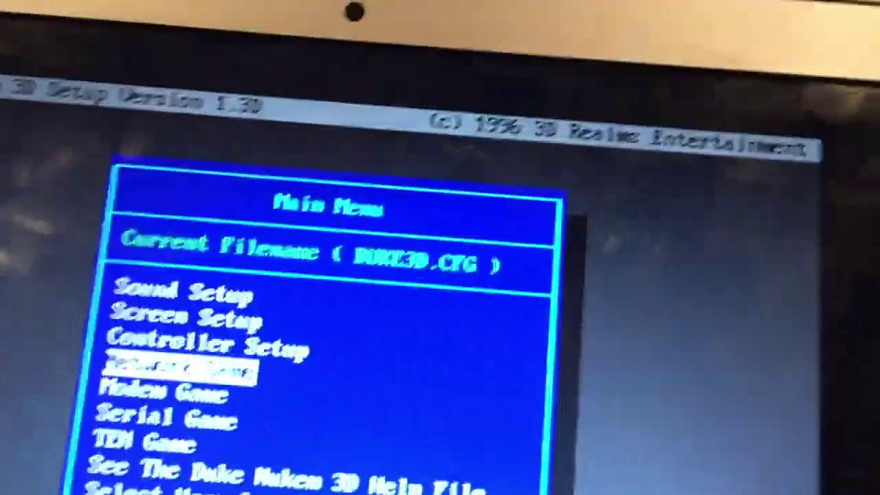